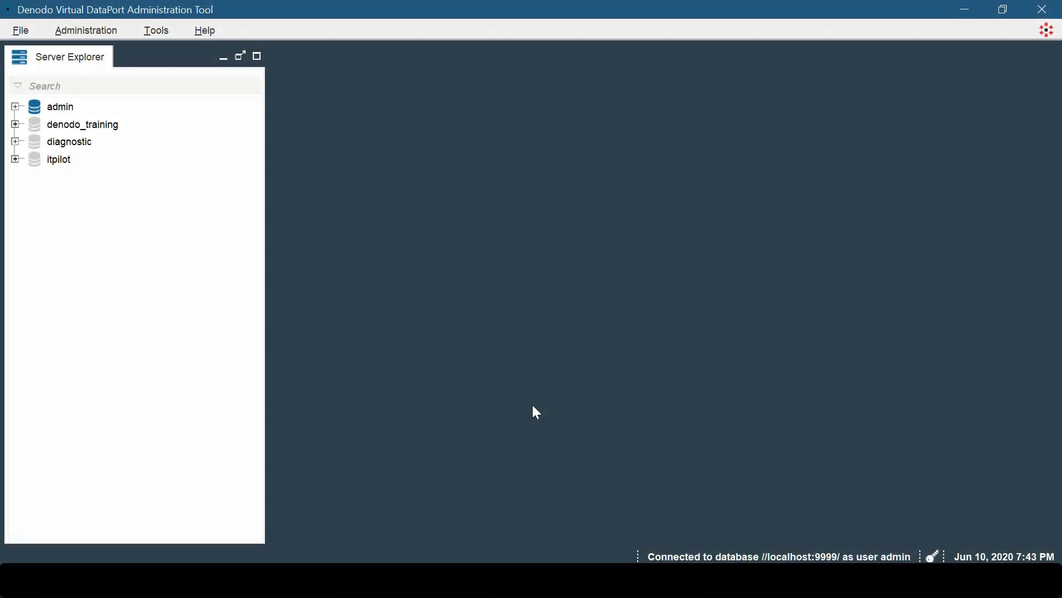
mouse_move(54, 46)
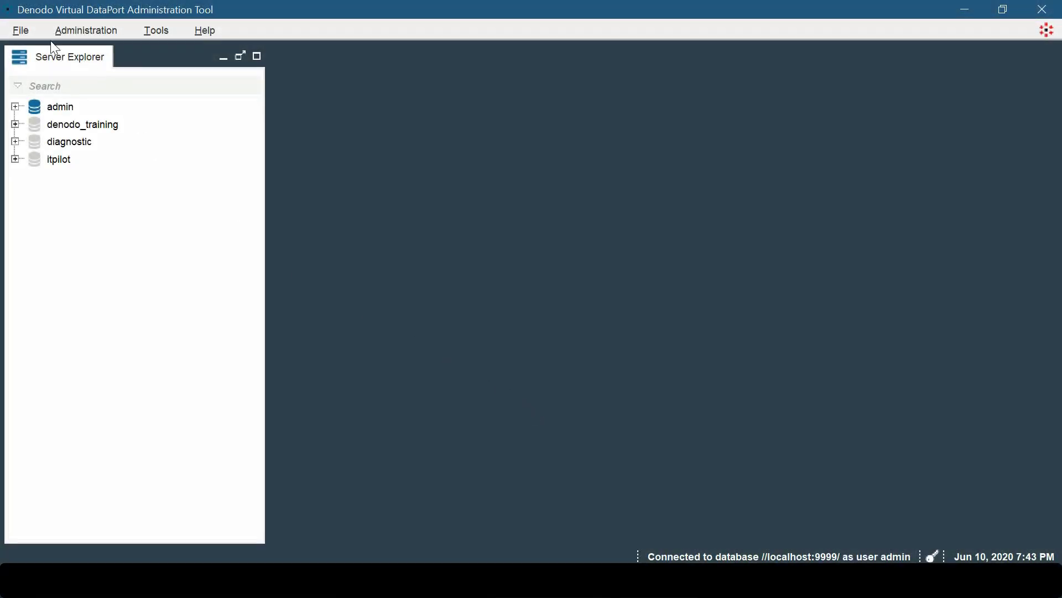
- Show the File menu entries, including Extension management
left_click(21, 31)
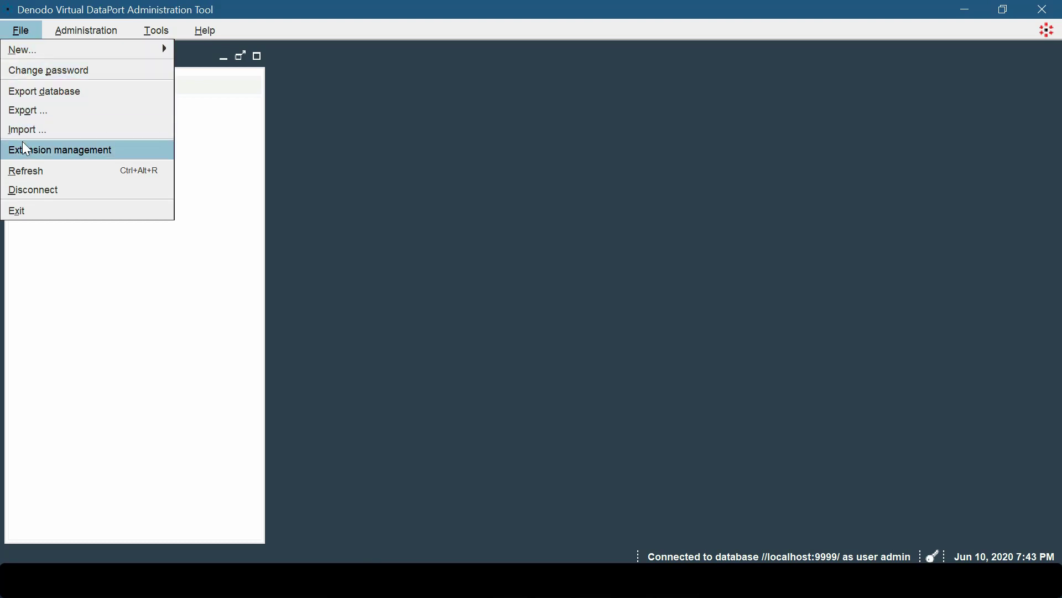
- Open Extension management on the Libraries view with Type set to JDBC Drivers
left_click(60, 150)
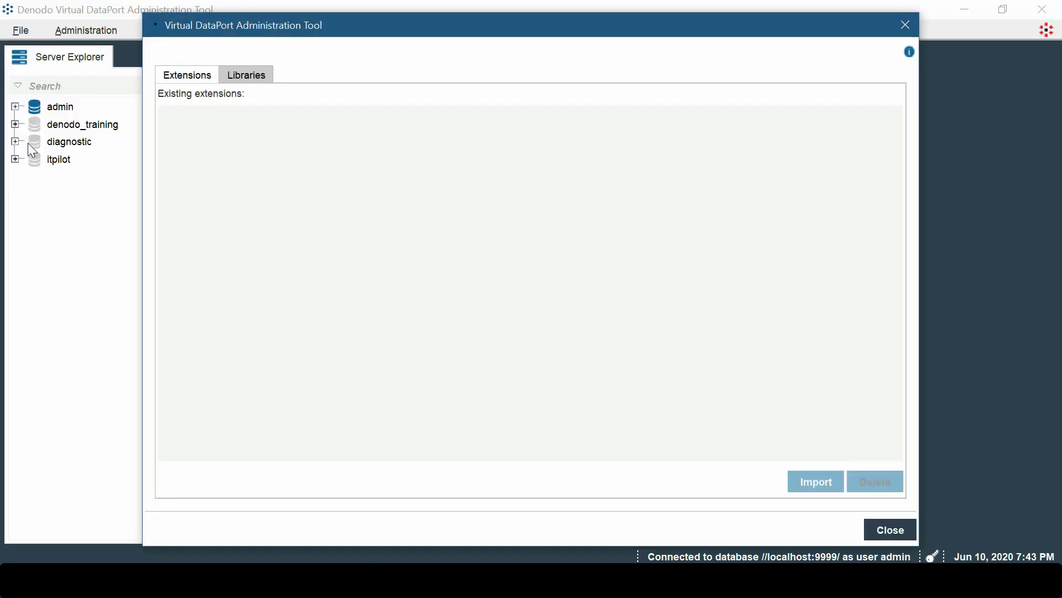
left_click(246, 74)
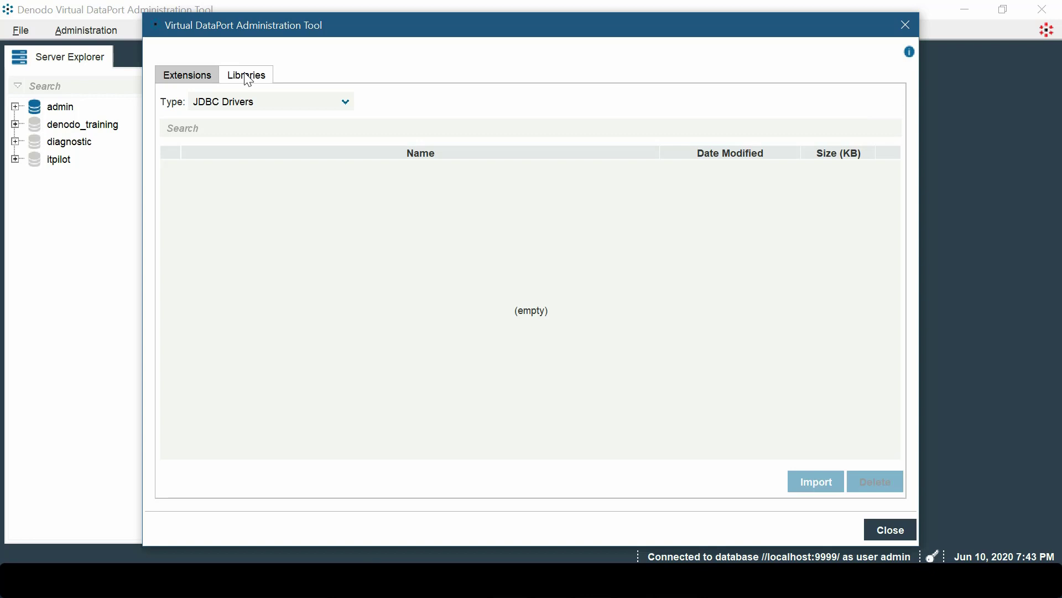
left_click(346, 100)
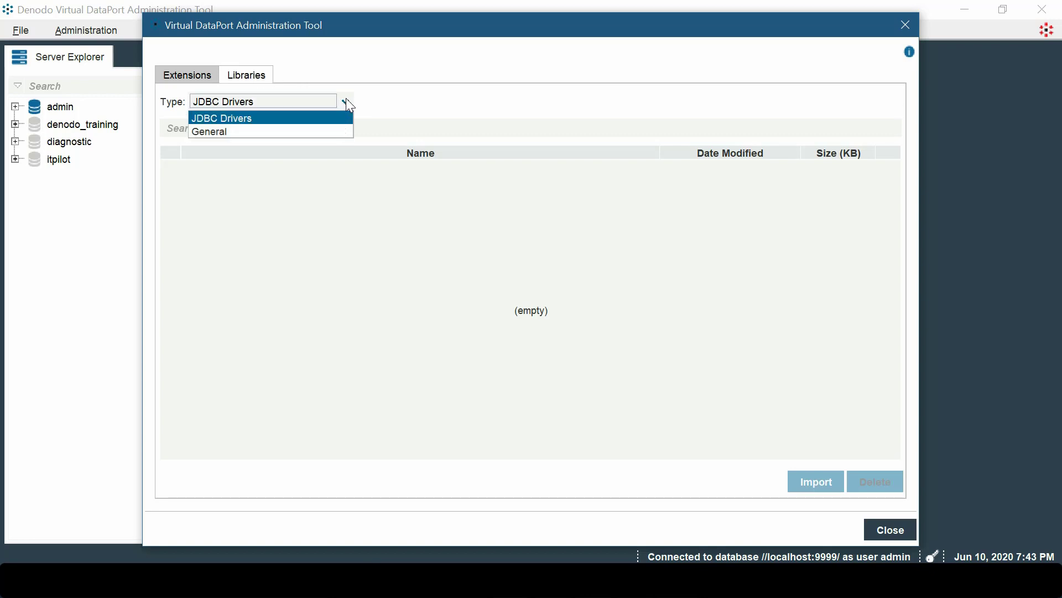
left_click(221, 117)
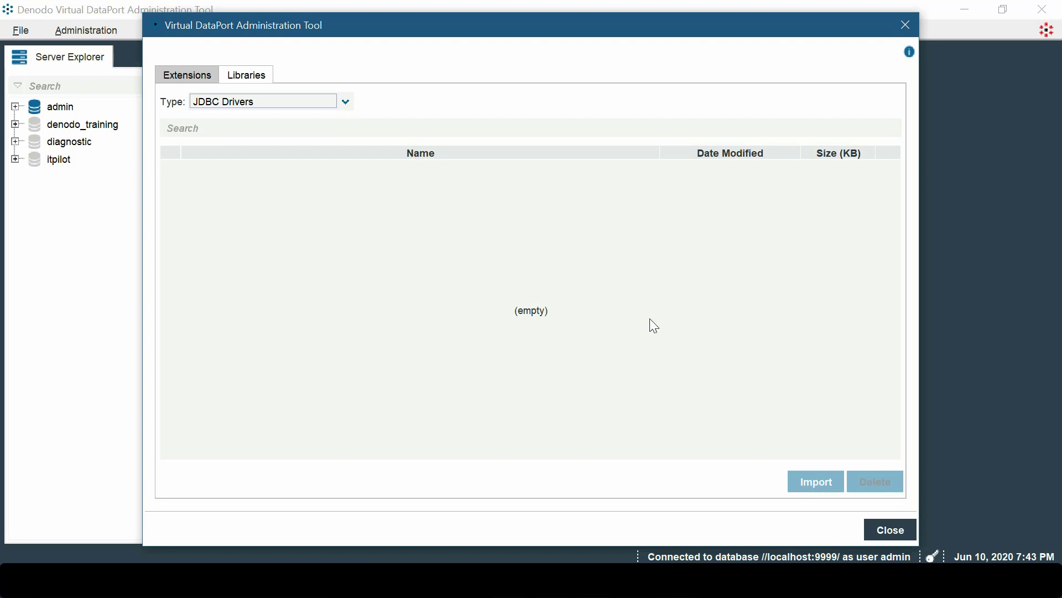
- Begin an Import resources form with Resource type jdbc and Version mysql-5
left_click(816, 481)
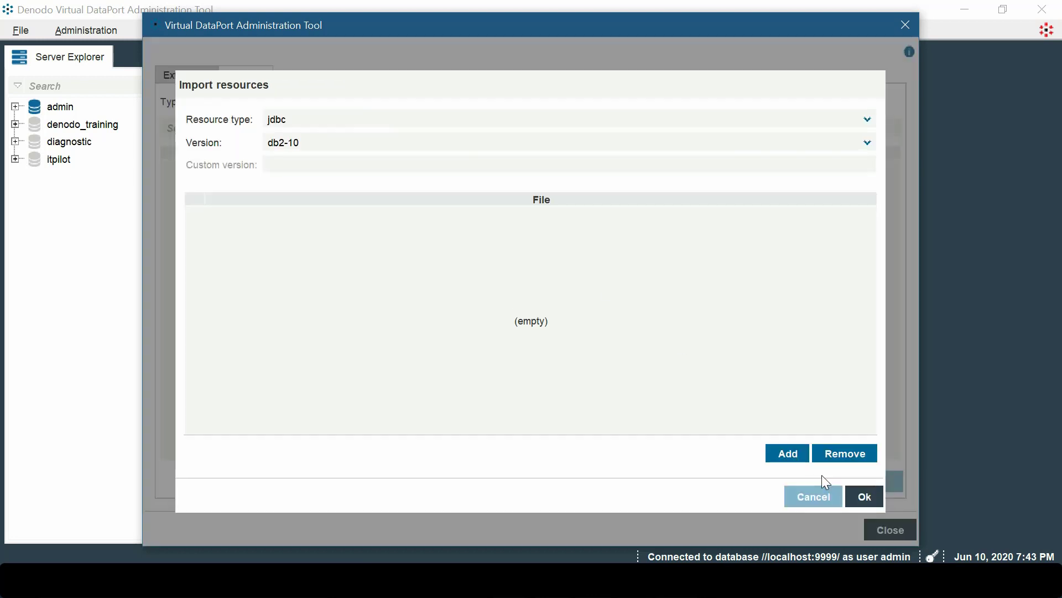
left_click(868, 120)
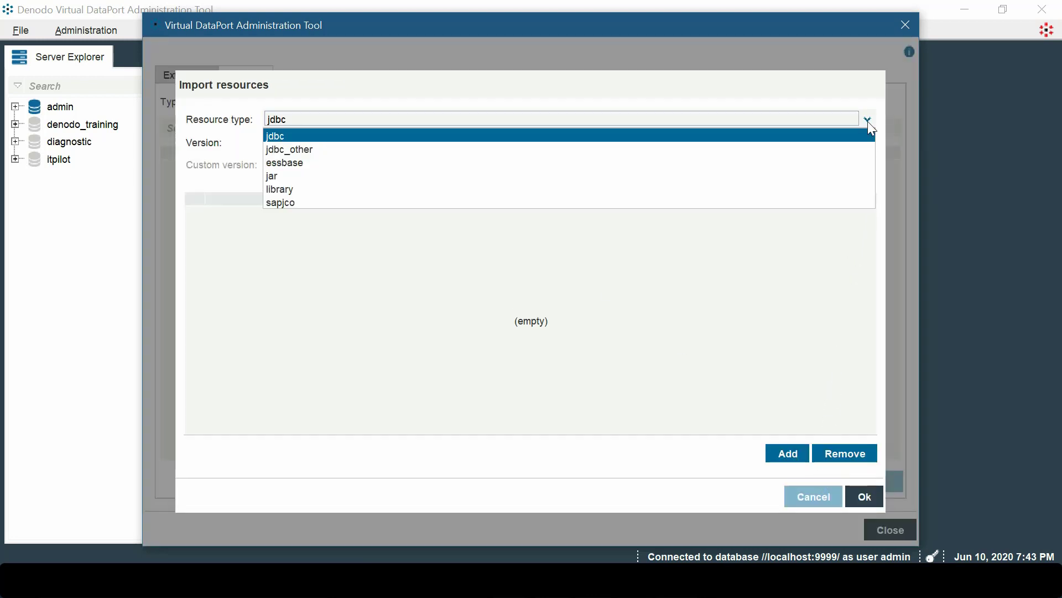
left_click(275, 135)
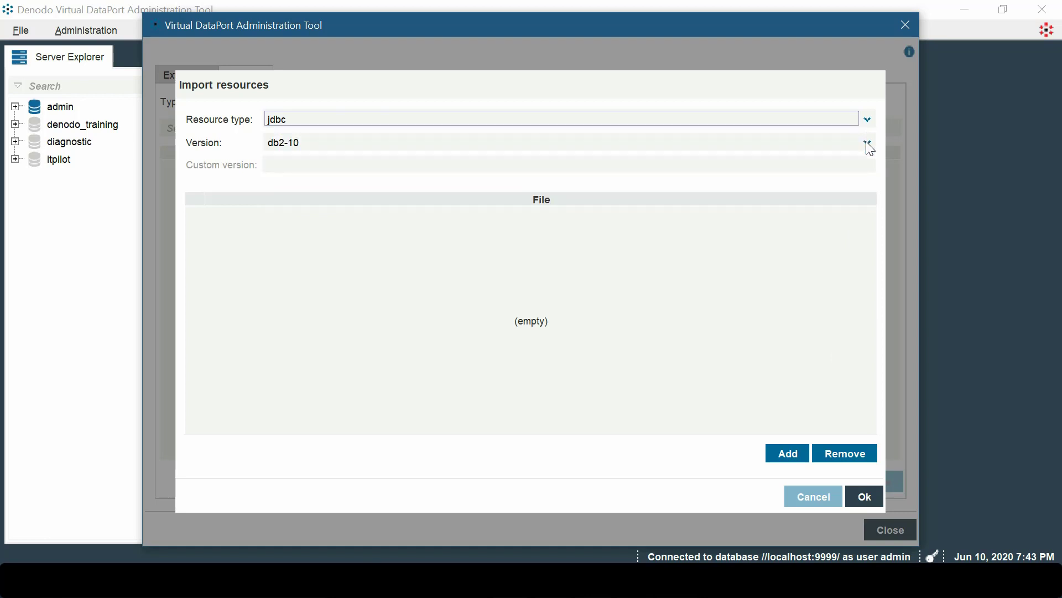
left_click(867, 141)
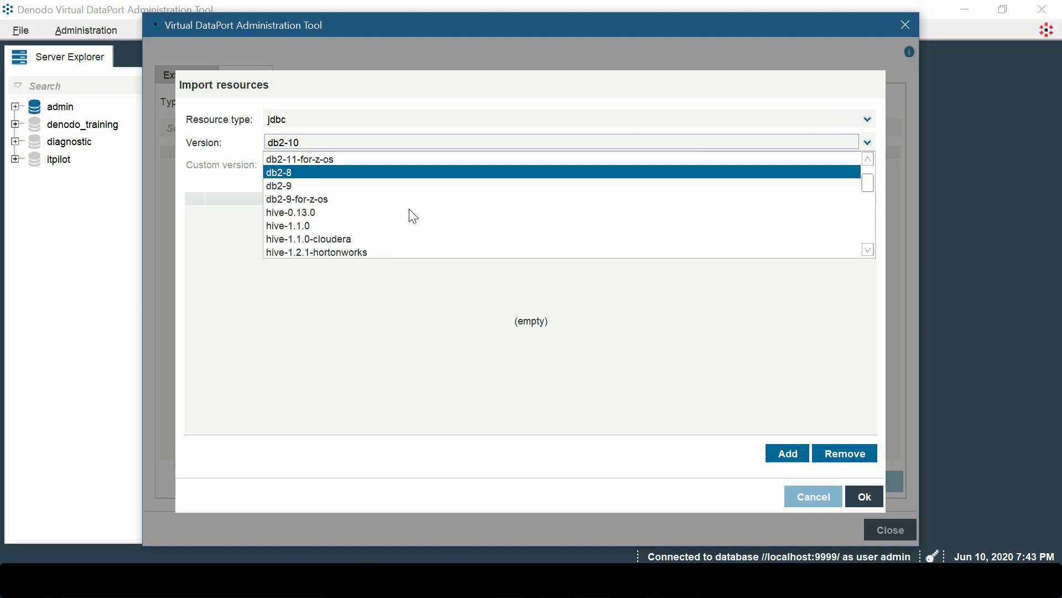
scroll("down", 3)
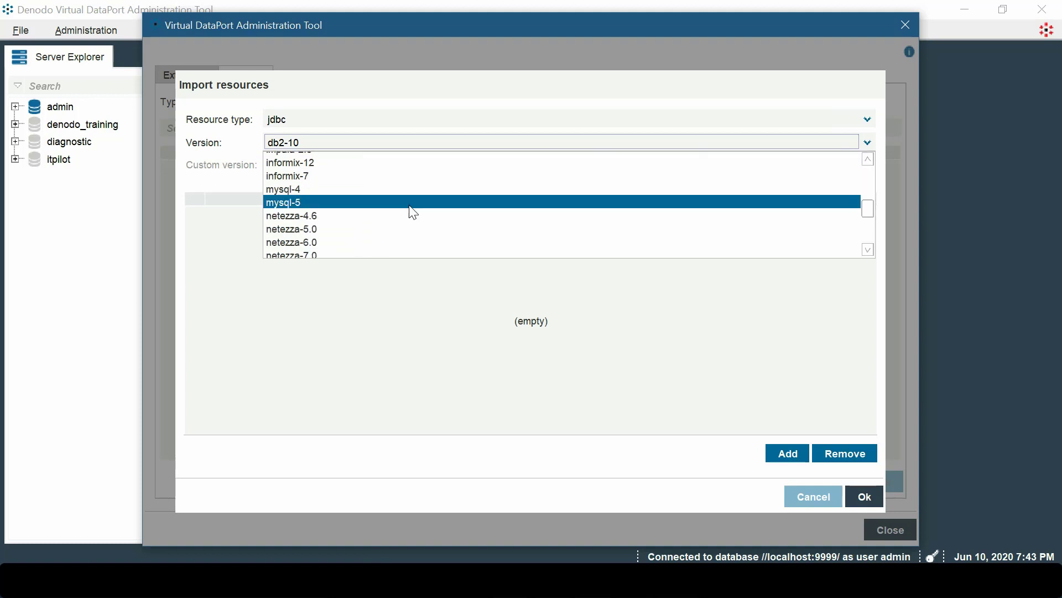
left_click(284, 202)
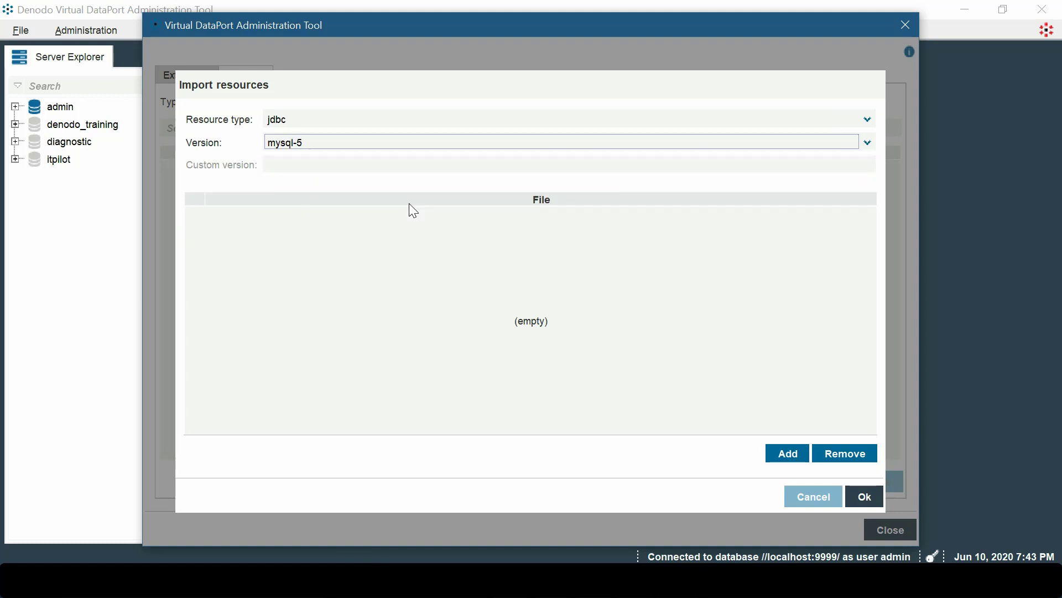
mouse_move(741, 409)
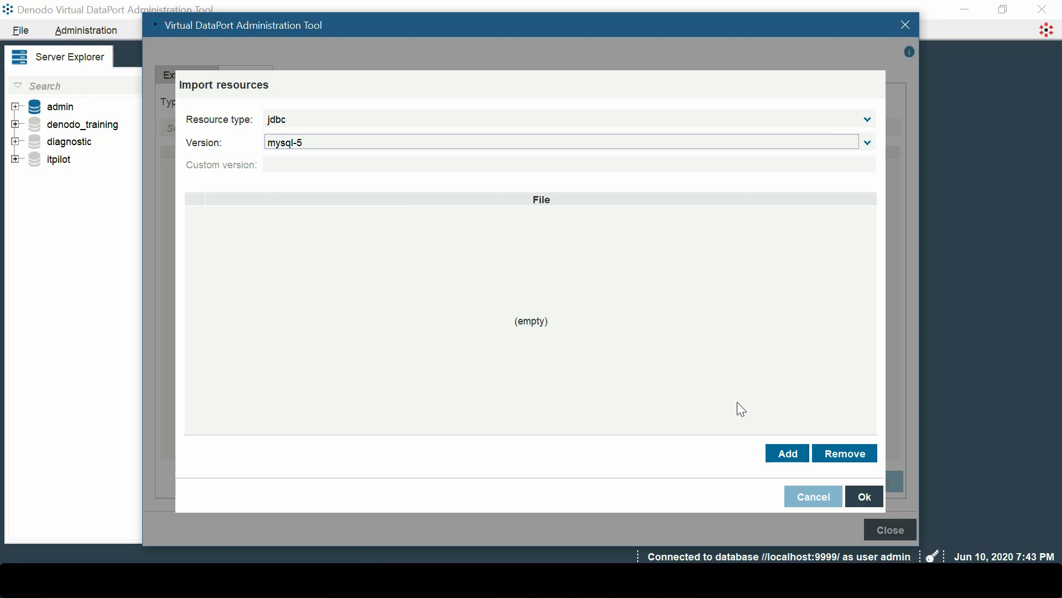
- Add mysql-connector-java-8.0.15.jar and complete the import so mysql-5 appears under JDBC Drivers
left_click(788, 454)
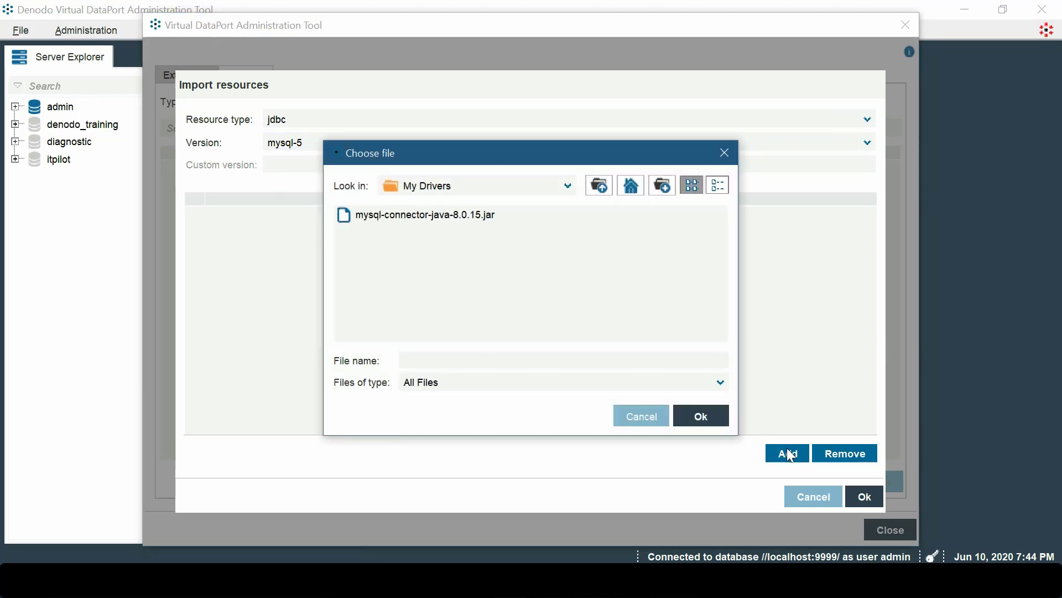
left_click(423, 215)
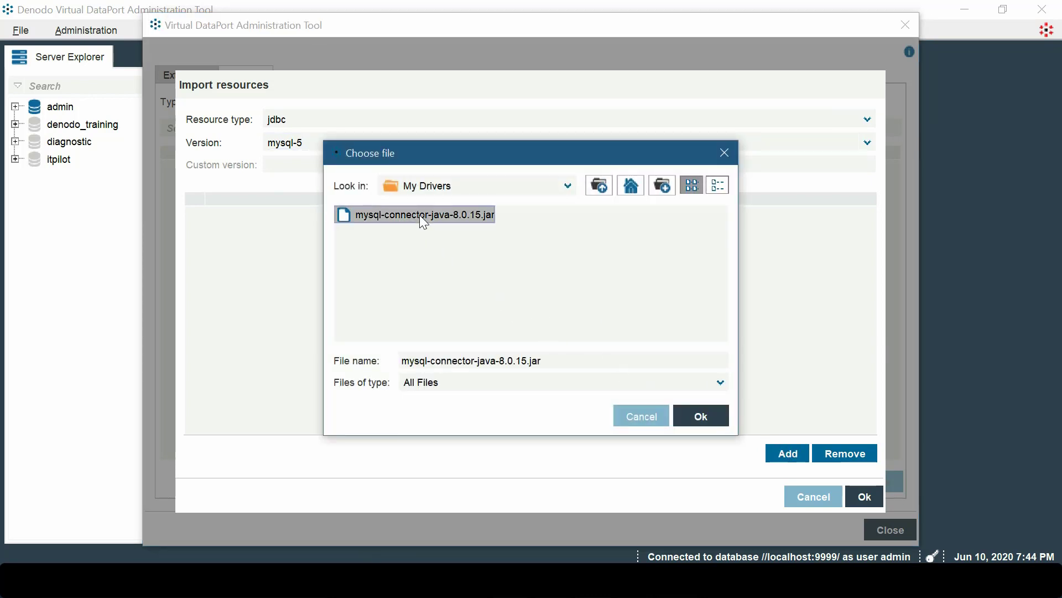
left_click(700, 415)
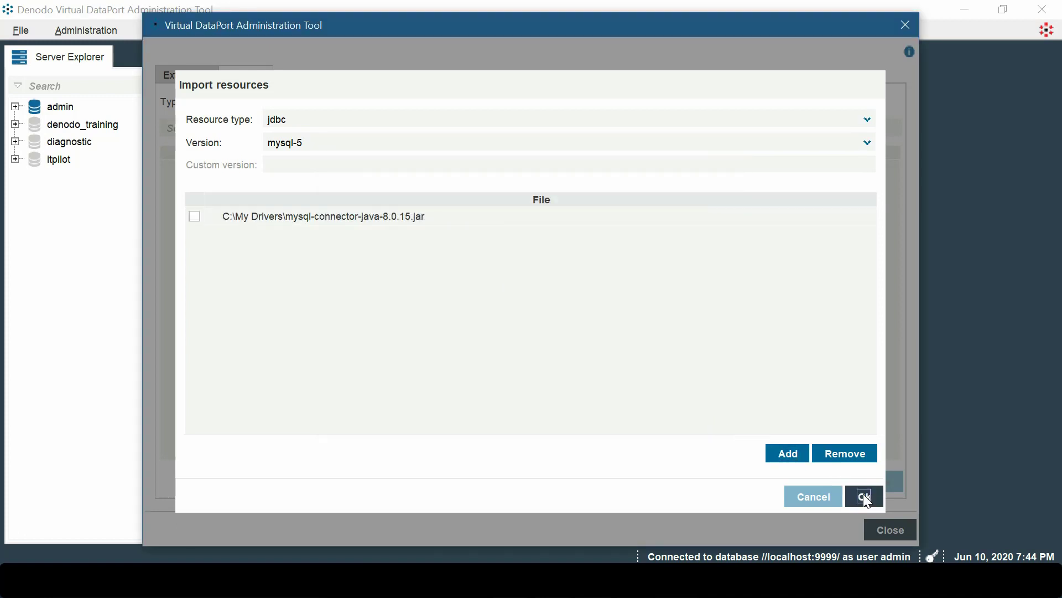
left_click(863, 495)
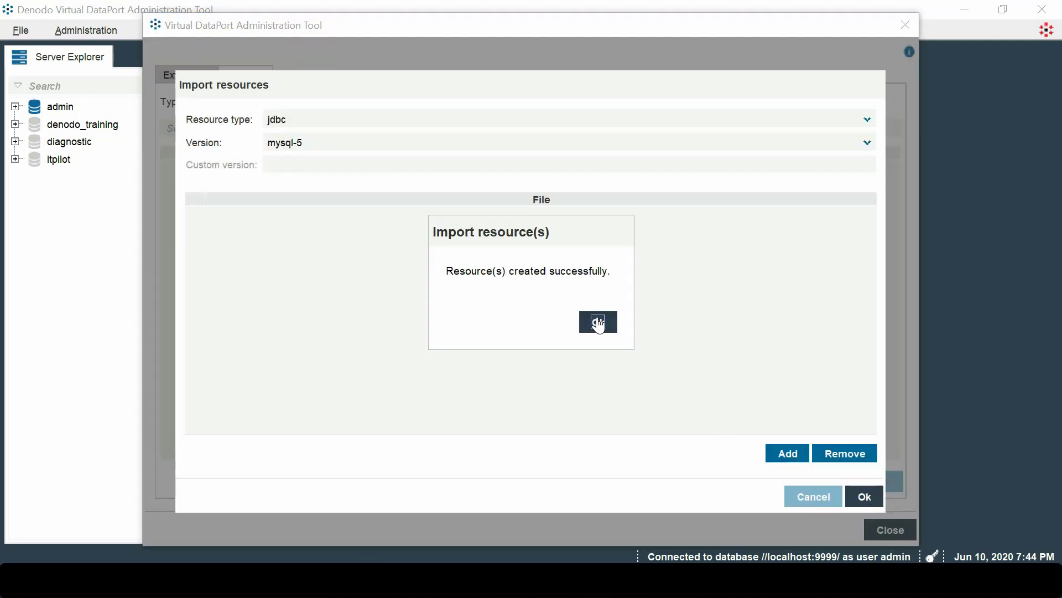
left_click(597, 322)
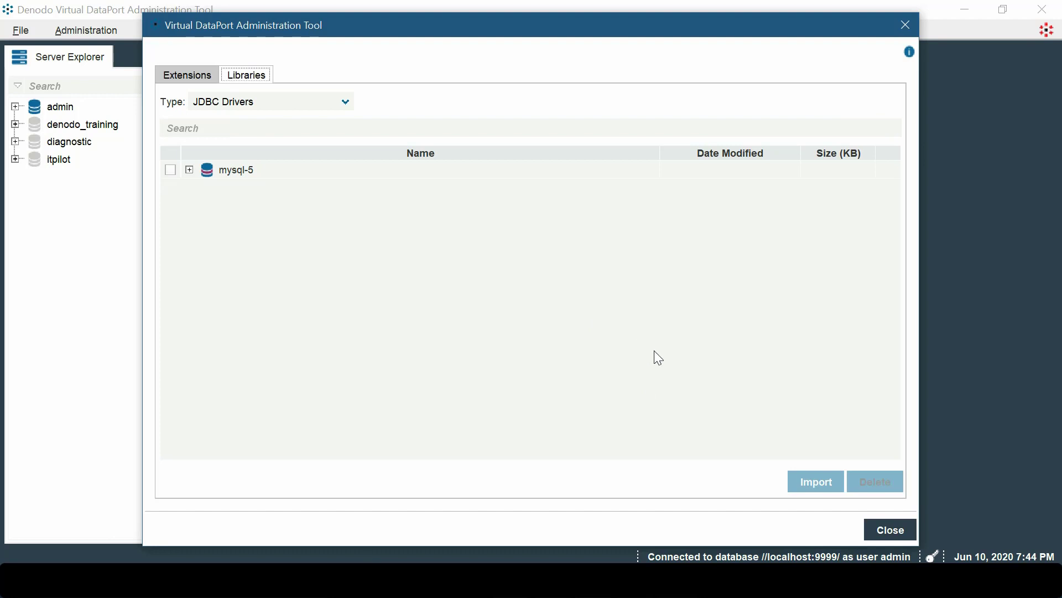